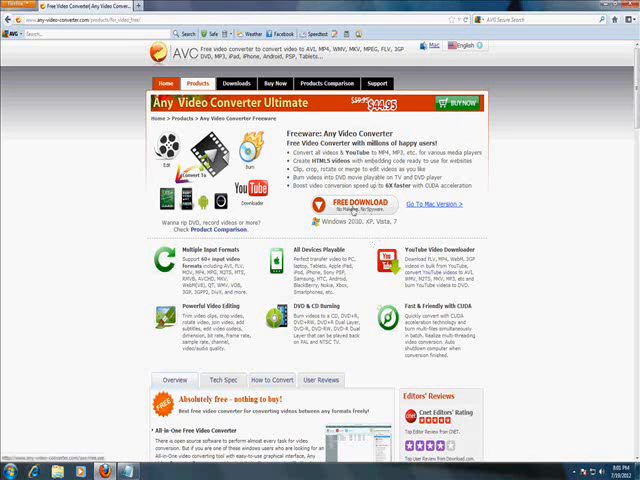
- Download the free Any Video Converter installer from its product page in Firefox
left_click(356, 204)
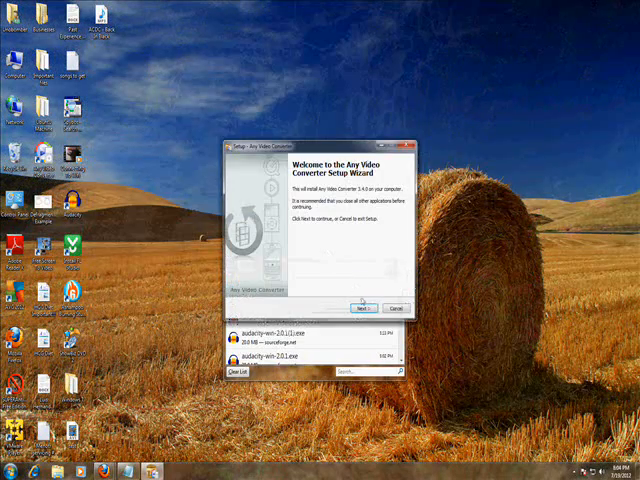
- Accept the license and default install folder, then start installing Any Video Converter
left_click(360, 308)
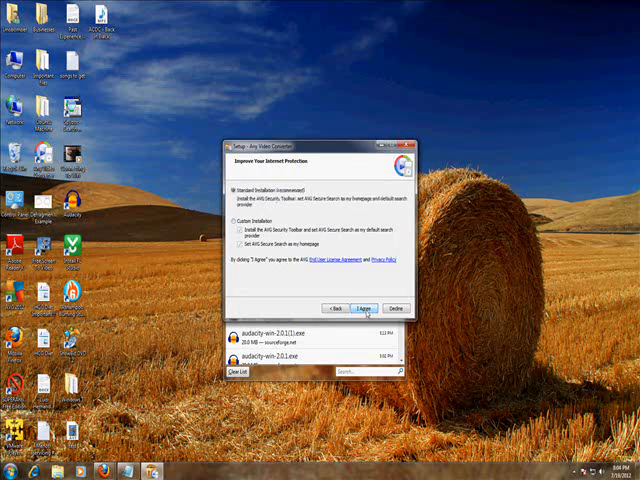
left_click(236, 220)
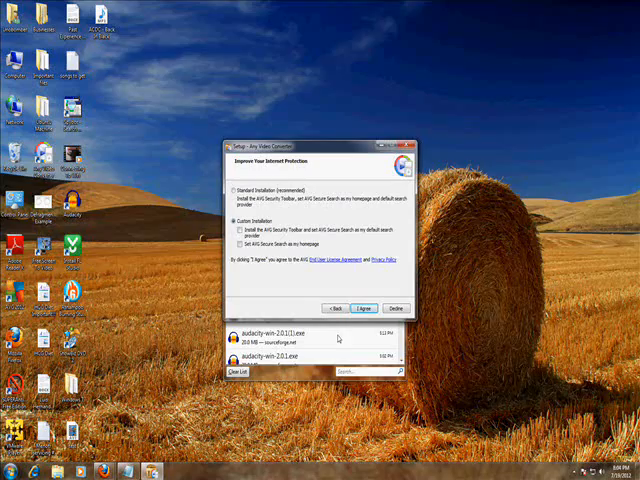
left_click(364, 308)
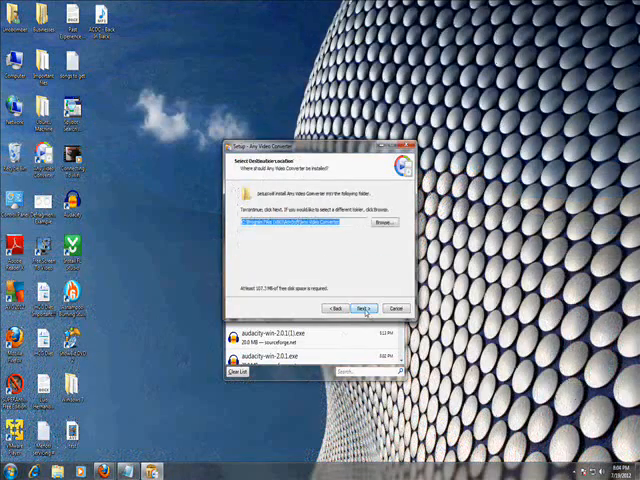
left_click(364, 308)
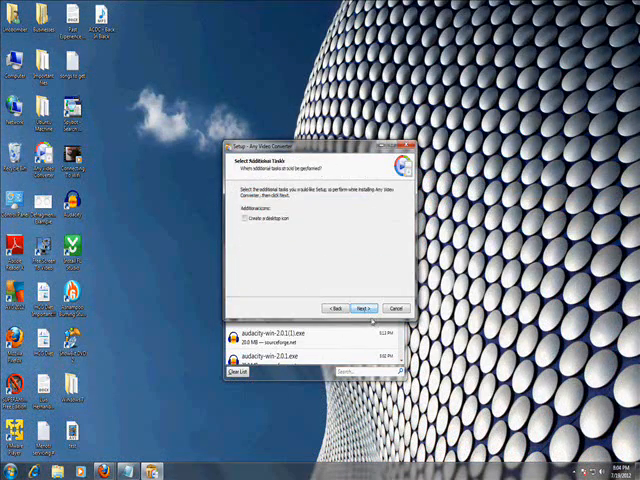
left_click(364, 308)
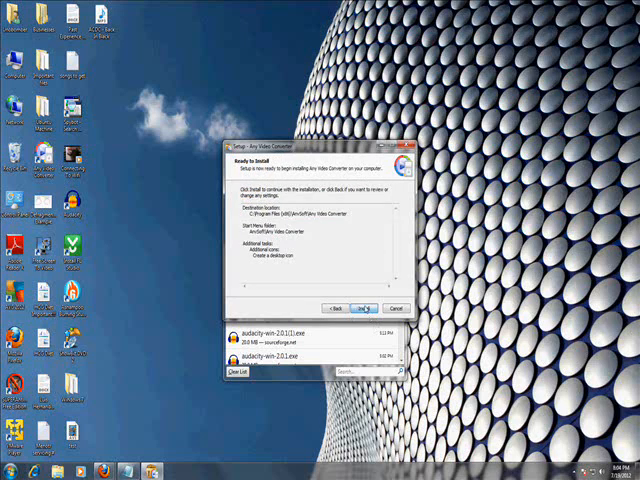
left_click(360, 308)
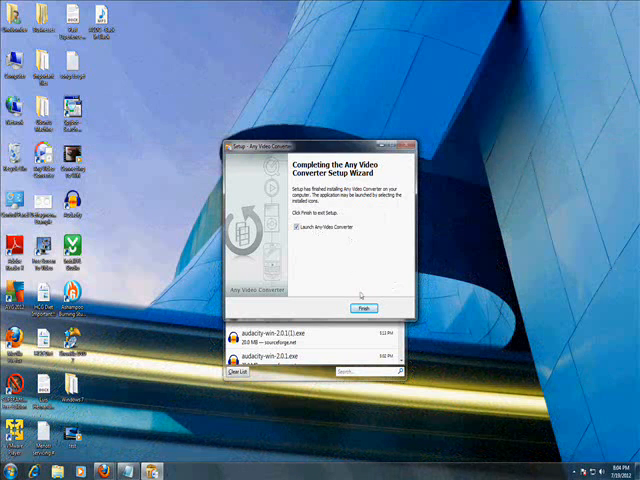
- Launch the converter from setup and cancel the Add Video dialog to browse output profiles
left_click(362, 304)
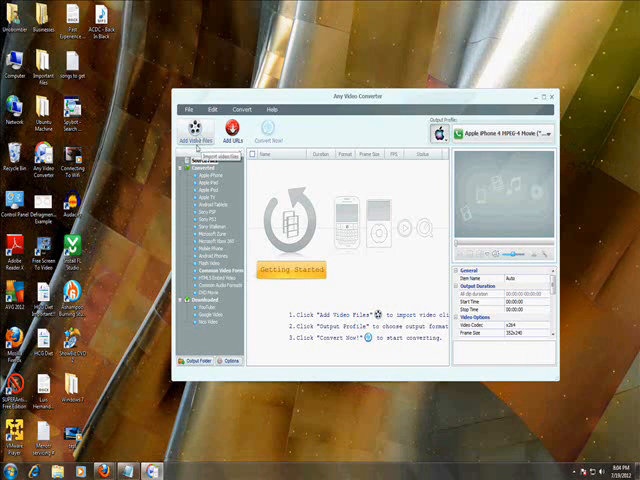
left_click(198, 136)
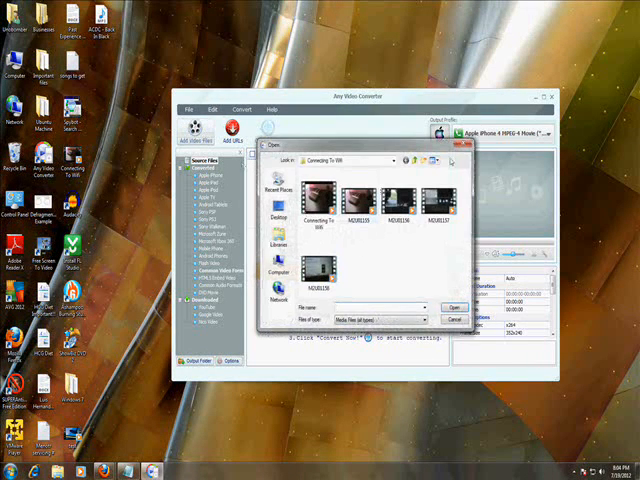
left_click(456, 320)
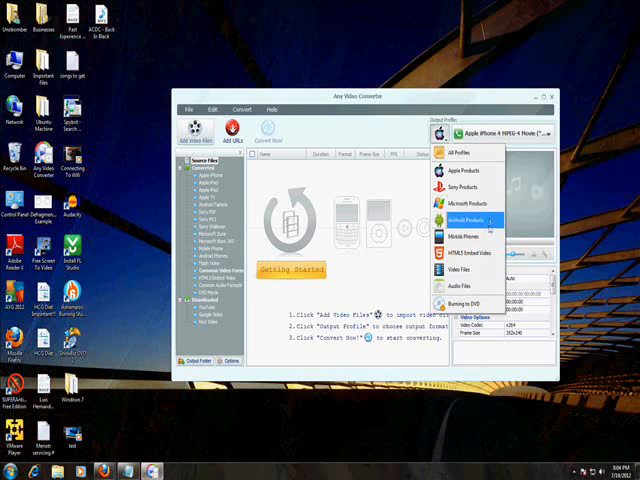
mouse_move(470, 236)
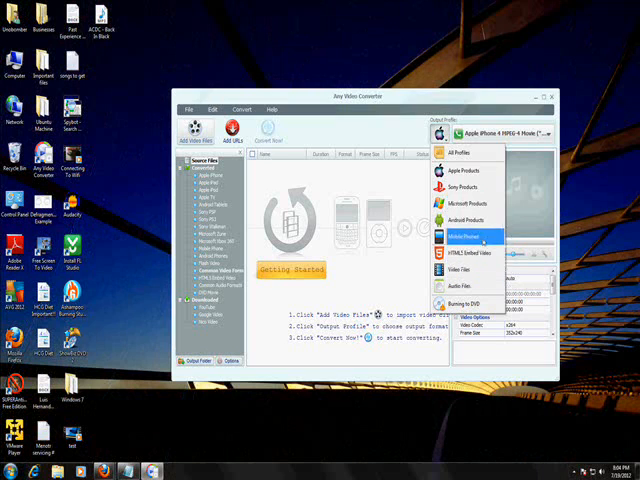
mouse_move(472, 188)
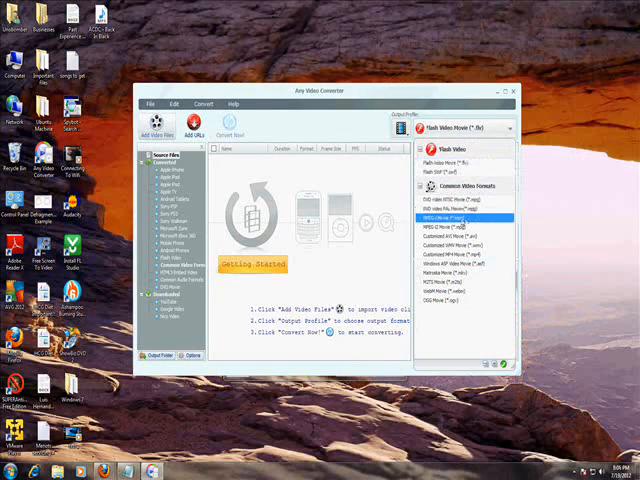
- Convert the WMV clip to MPEG-1 Movie (*.mpg) and dismiss the upgrade offer
left_click(450, 216)
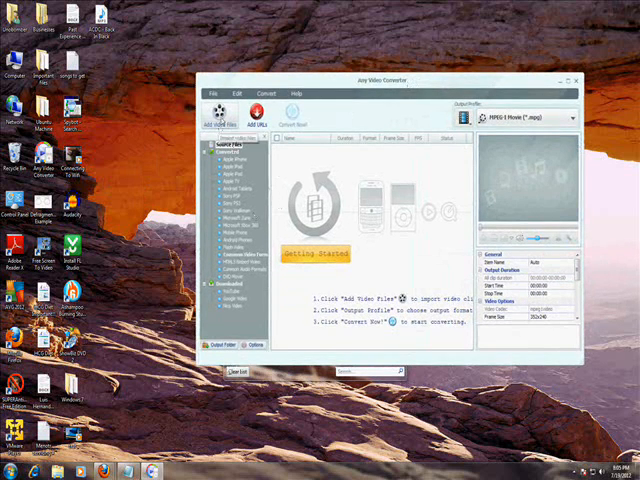
left_click(220, 112)
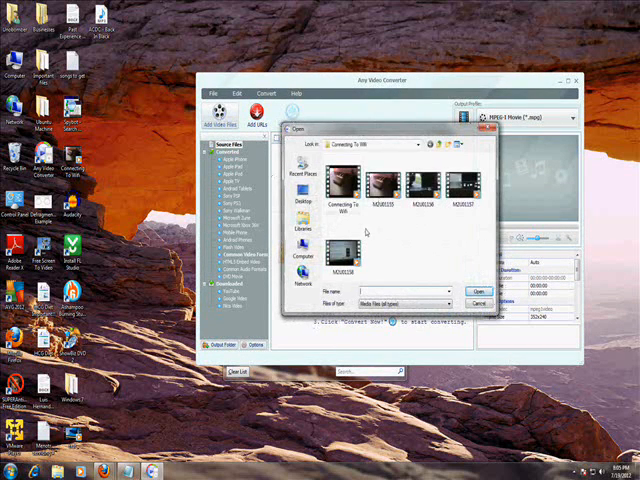
left_click(342, 190)
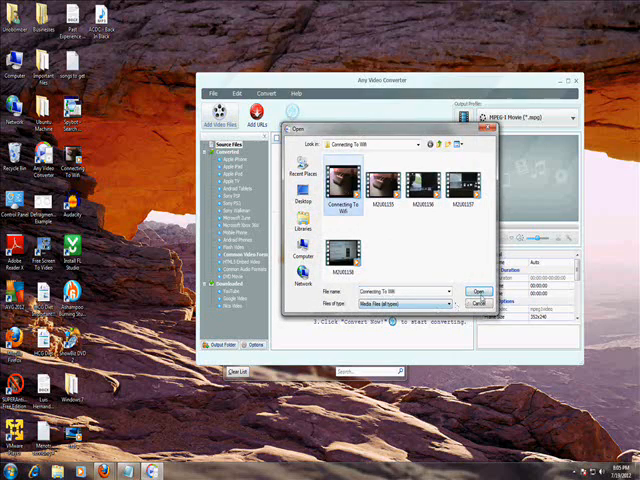
left_click(480, 302)
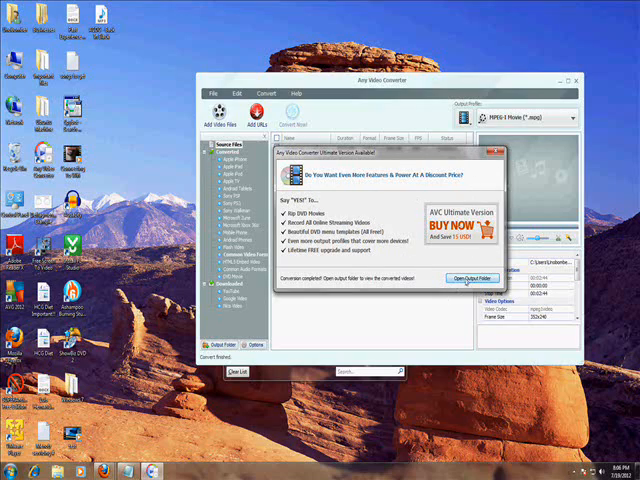
left_click(460, 278)
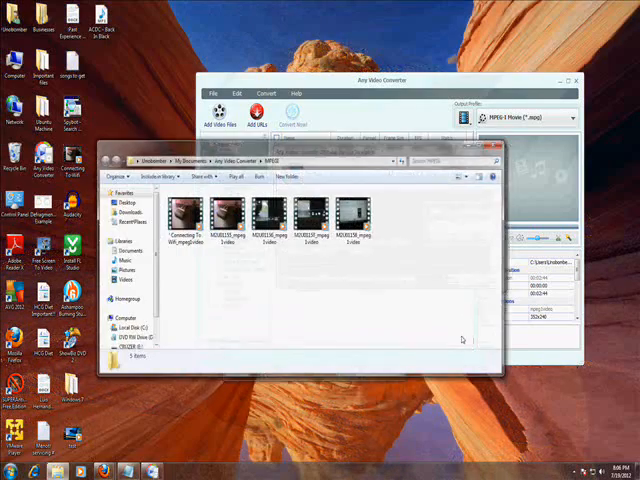